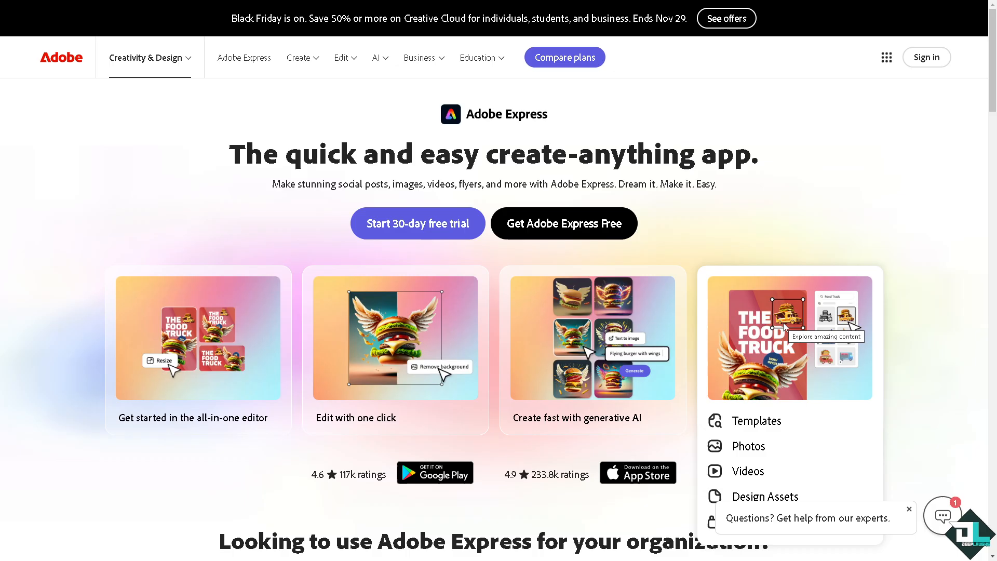
Sign in to the Adobe account to reach the Express home dashboard.
{"action": "left_click", "coordinate": [925, 57]}
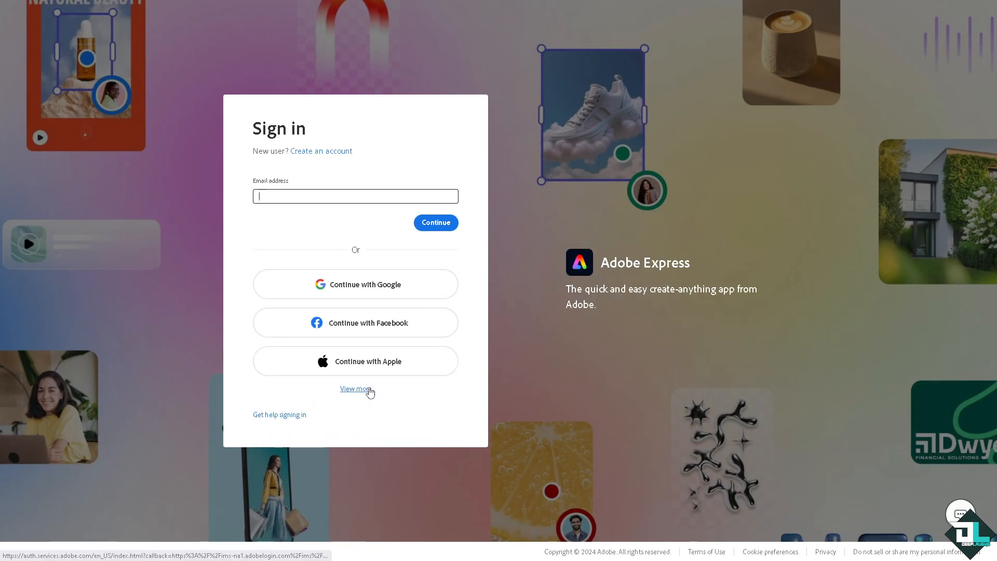
{"action": "left_click", "coordinate": [355, 389]}
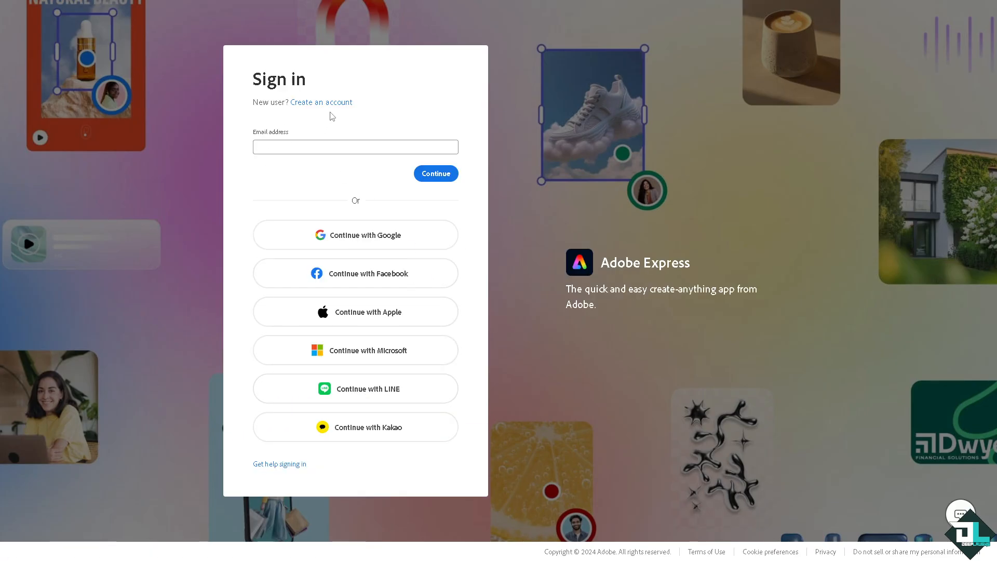
{"action": "left_click", "coordinate": [320, 102]}
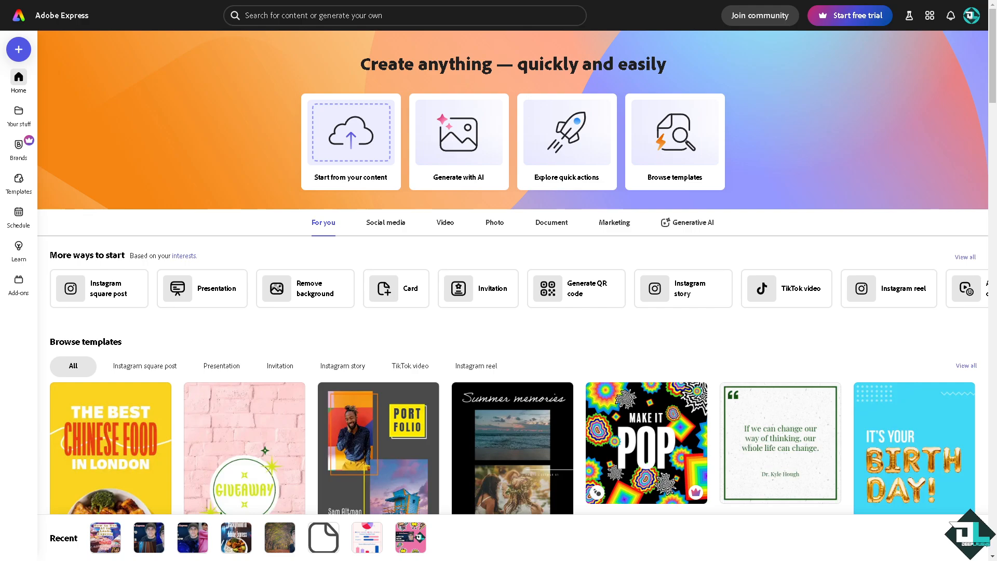
Open the grid listing Adobe web apps and services.
{"action": "left_click", "coordinate": [929, 15]}
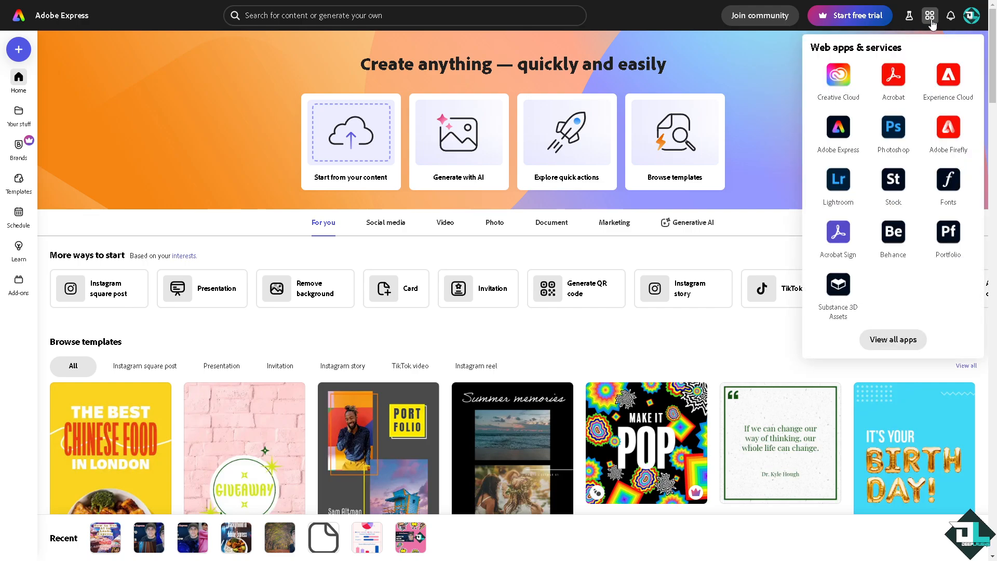
{"action": "mouse_move", "coordinate": [837, 235]}
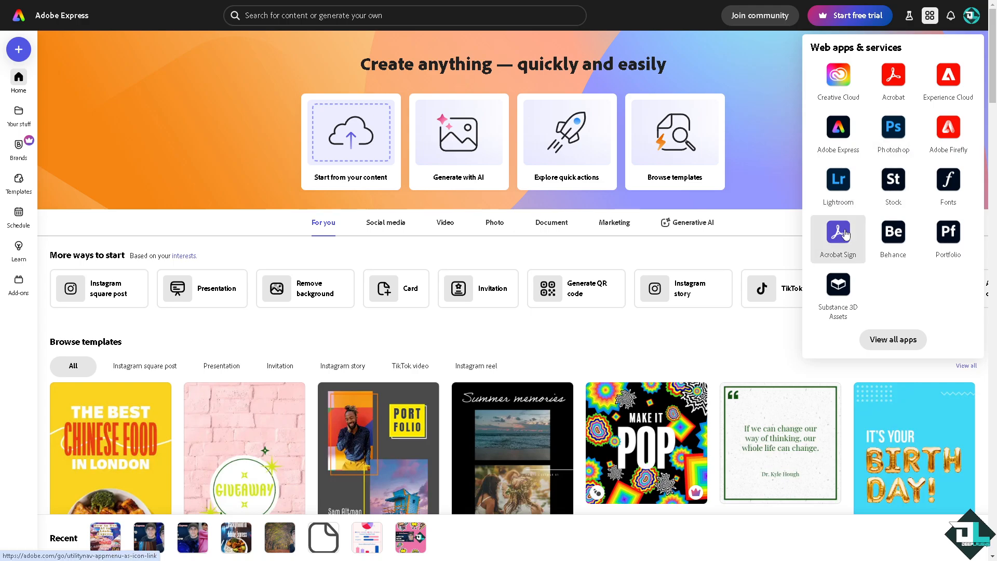
{"action": "mouse_move", "coordinate": [349, 309]}
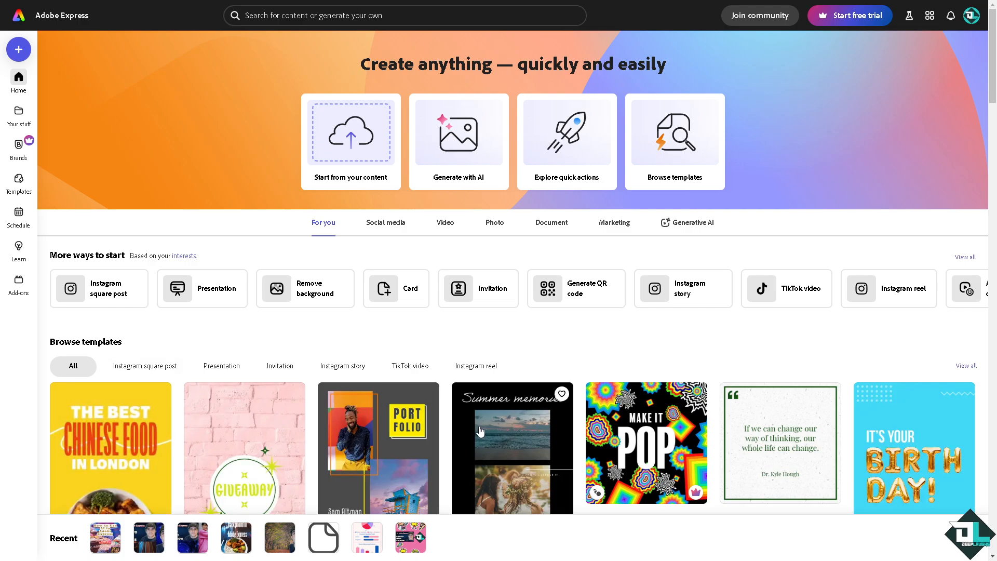
{"action": "mouse_move", "coordinate": [19, 180]}
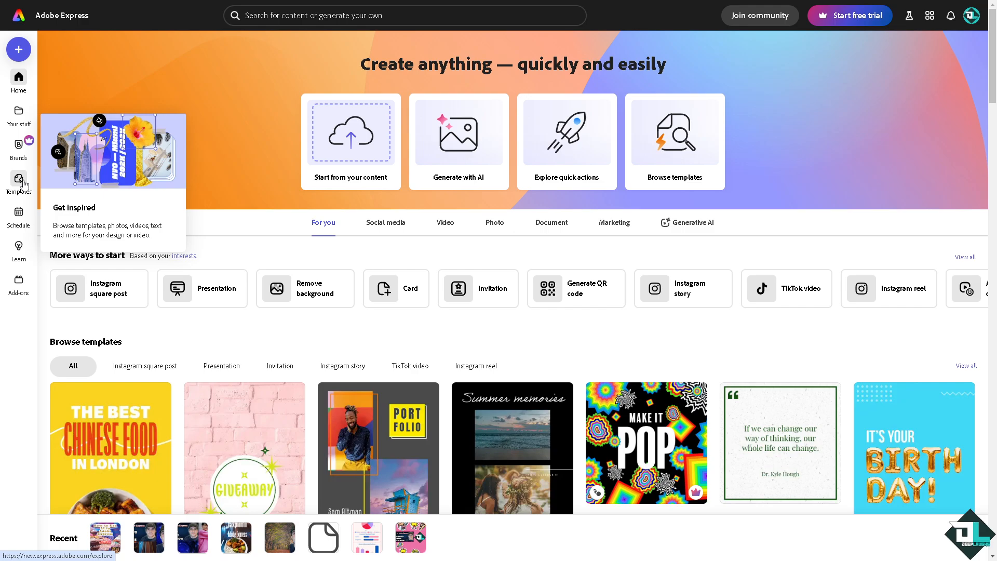
{"action": "mouse_move", "coordinate": [338, 157]}
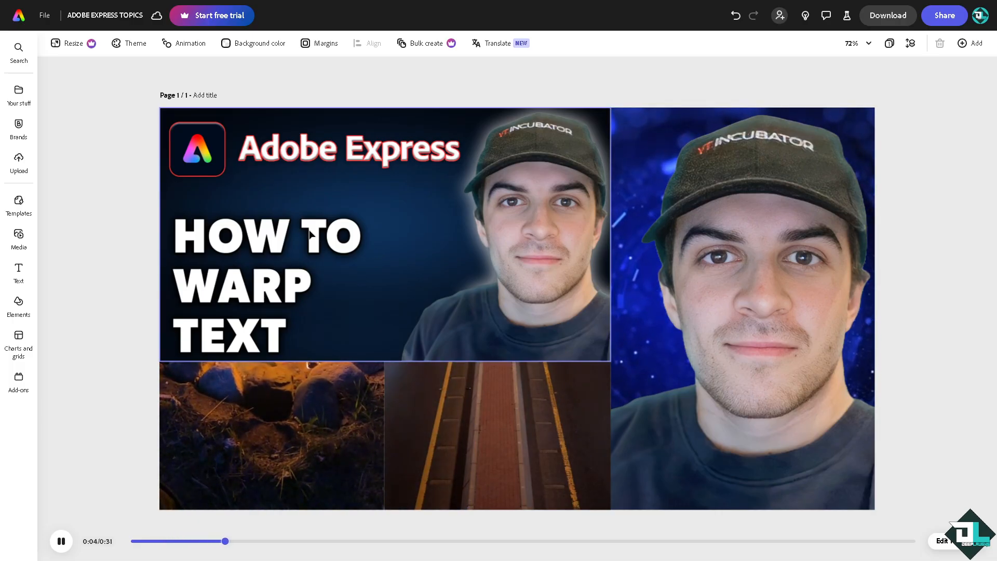
Add a blank second page with the heading 'How to Warp Text in Adobe Express'.
{"action": "left_click", "coordinate": [382, 235]}
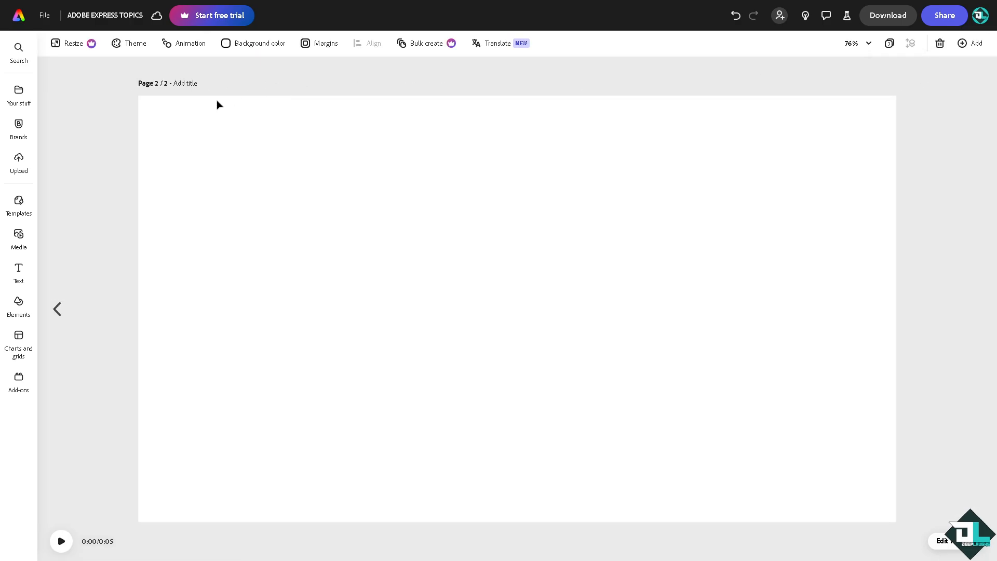
{"action": "mouse_move", "coordinate": [20, 269]}
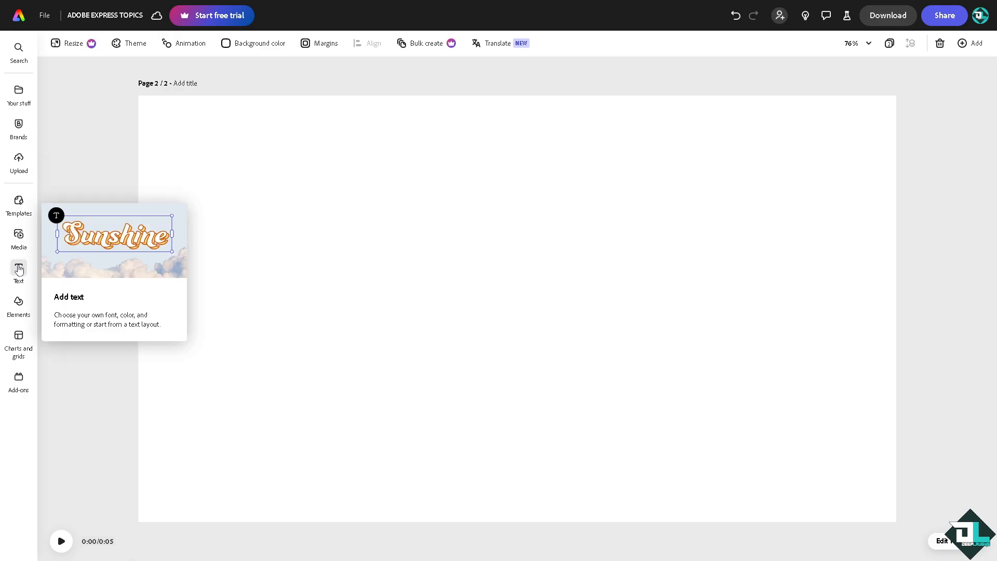
{"action": "left_click", "coordinate": [19, 270]}
{"action": "type", "text": "How to Warp Text in Adobe Express"}
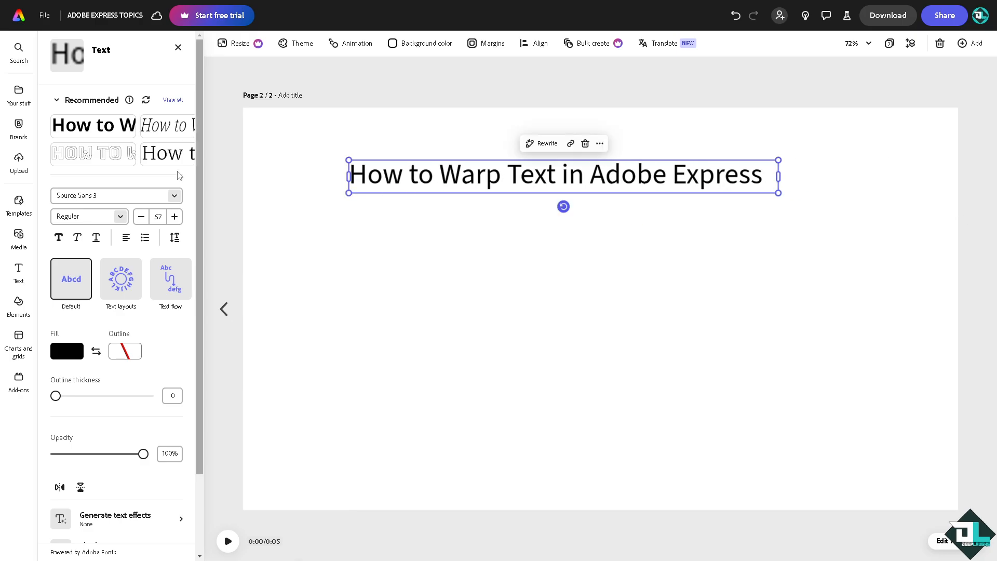
Set the heading's font to Alfarn 2.
{"action": "left_click", "coordinate": [108, 196]}
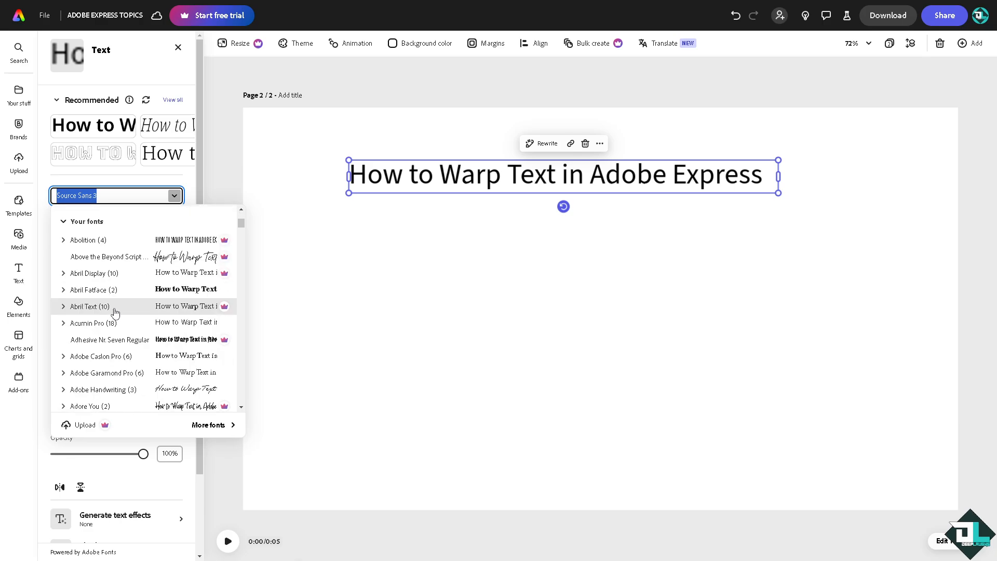
{"action": "scroll", "scroll_direction": "down", "scroll_amount": 3}
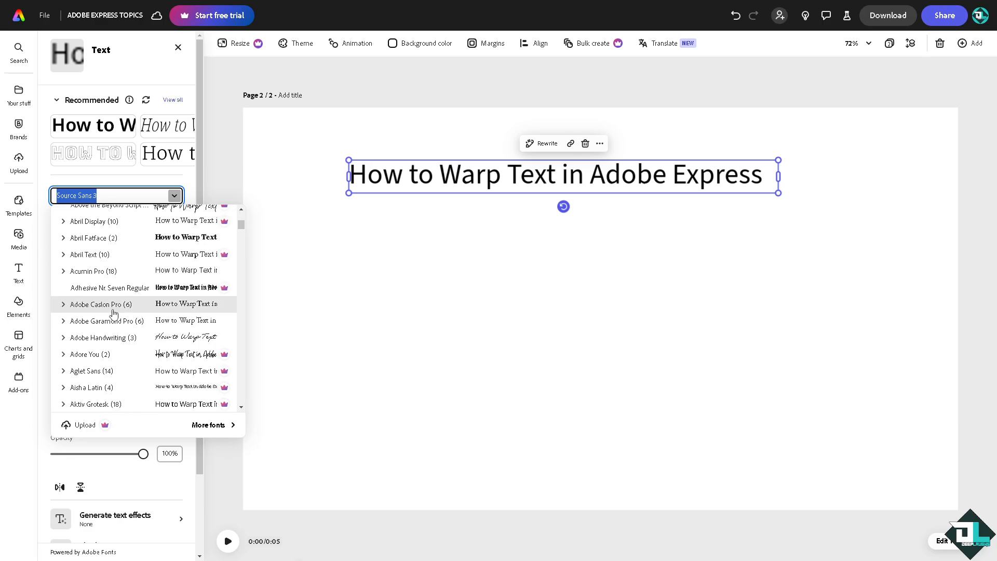
{"action": "scroll", "scroll_direction": "down", "scroll_amount": 3}
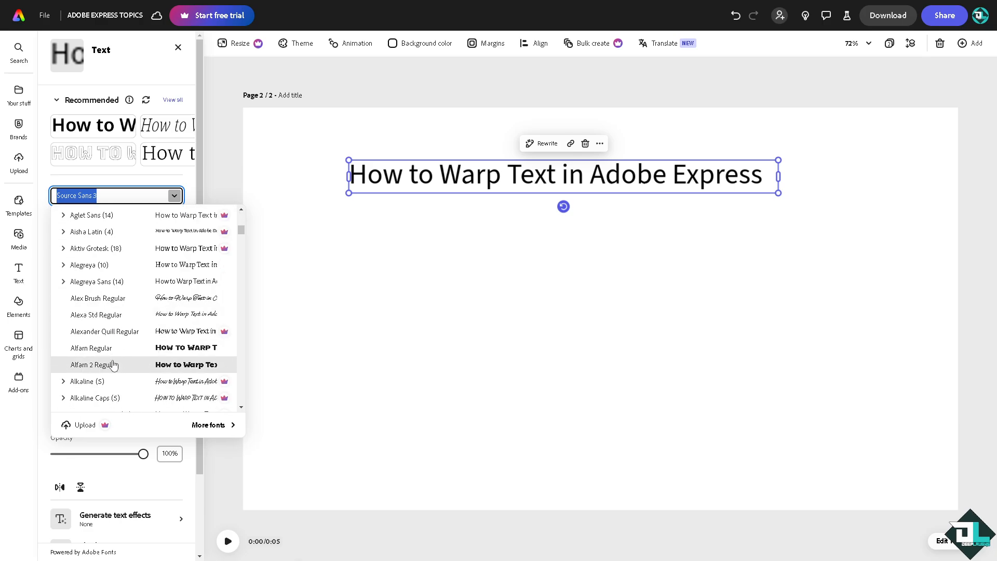
{"action": "left_click", "coordinate": [94, 365]}
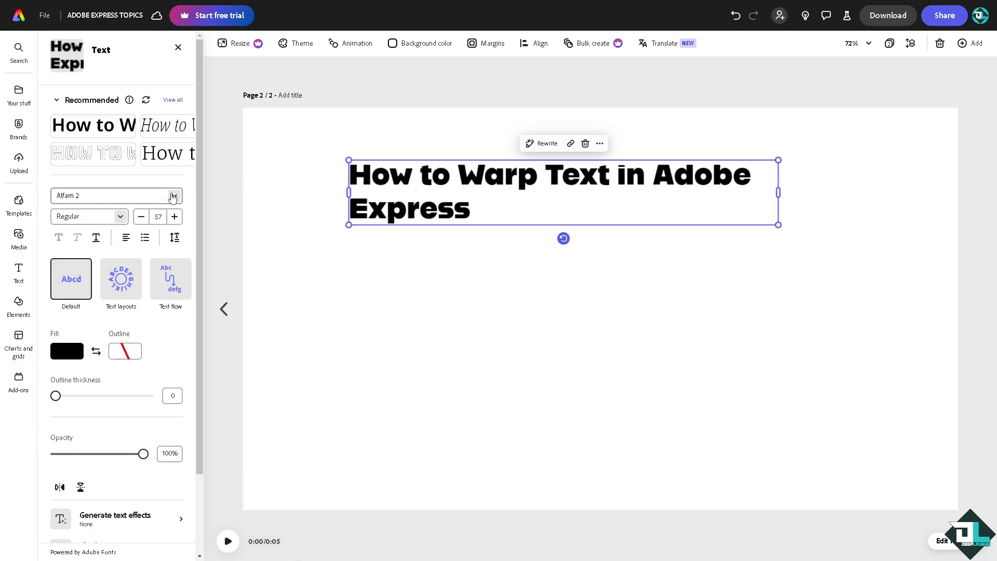
Recheck the font list and the heading's fill colour options, then browse shapes.
{"action": "left_click", "coordinate": [116, 195]}
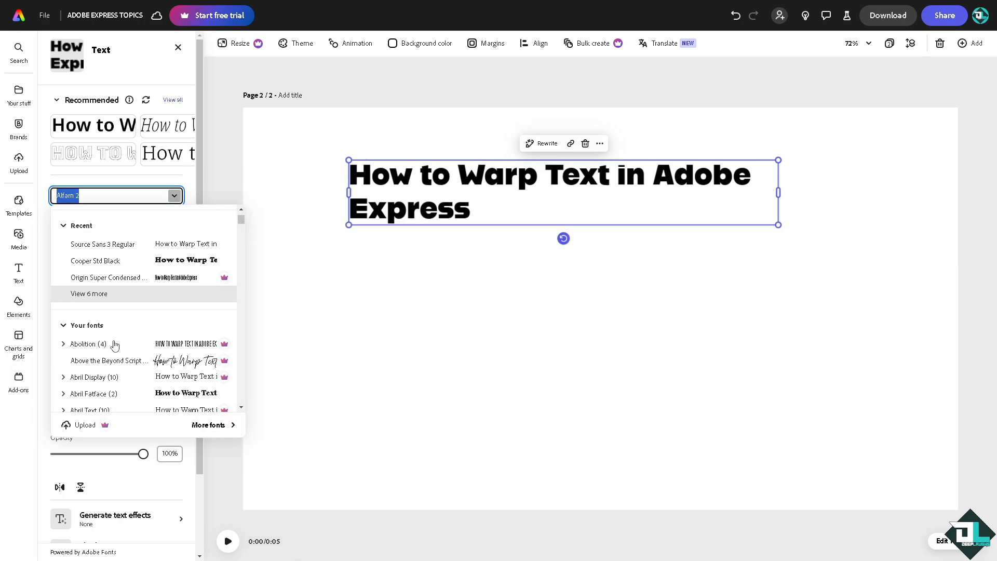
{"action": "scroll", "scroll_direction": "down", "scroll_amount": 3}
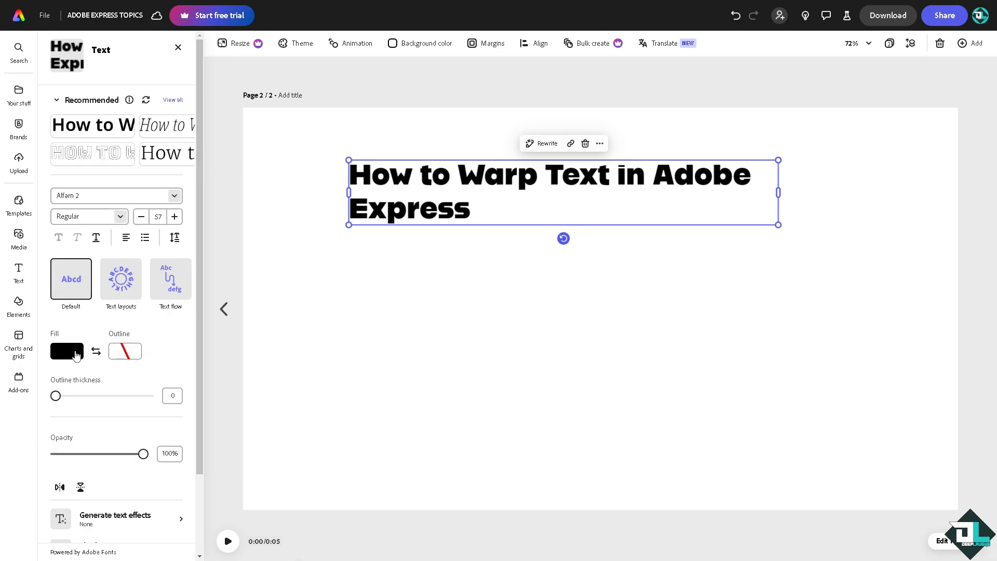
{"action": "left_click", "coordinate": [66, 350]}
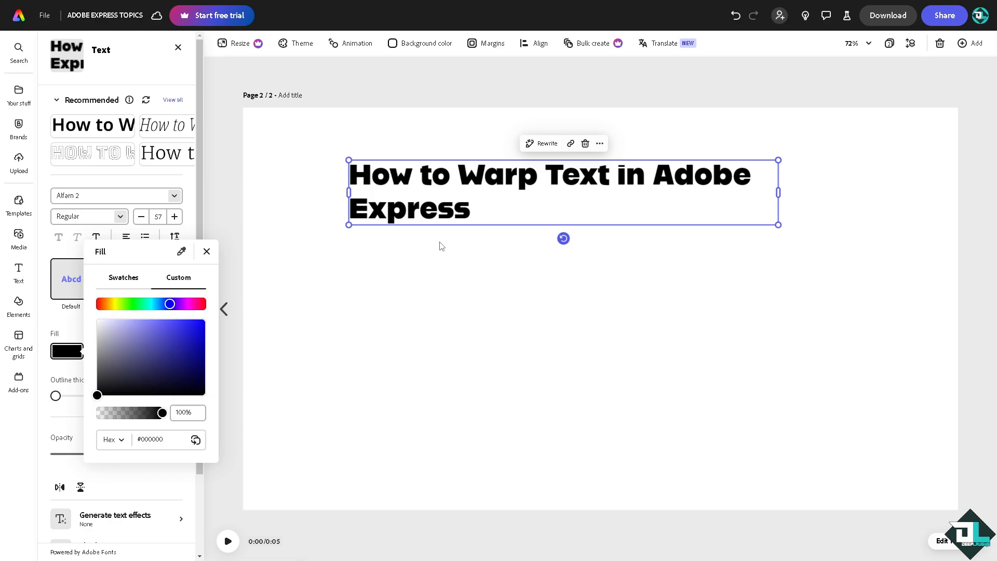
{"action": "left_click", "coordinate": [206, 252]}
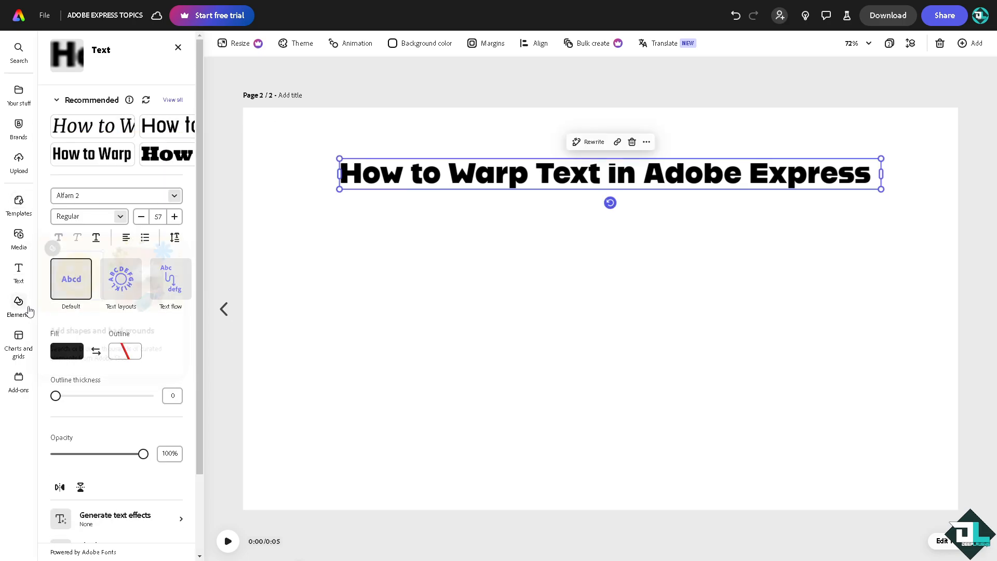
{"action": "left_click", "coordinate": [18, 305]}
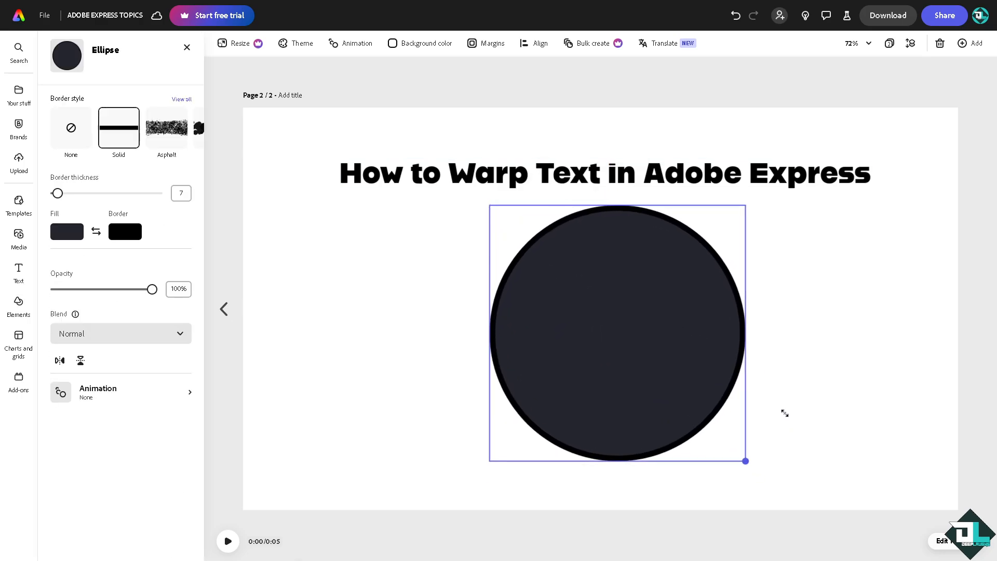
Give the circle a light mint-green fill, then select the title text above it.
{"action": "left_click", "coordinate": [67, 231]}
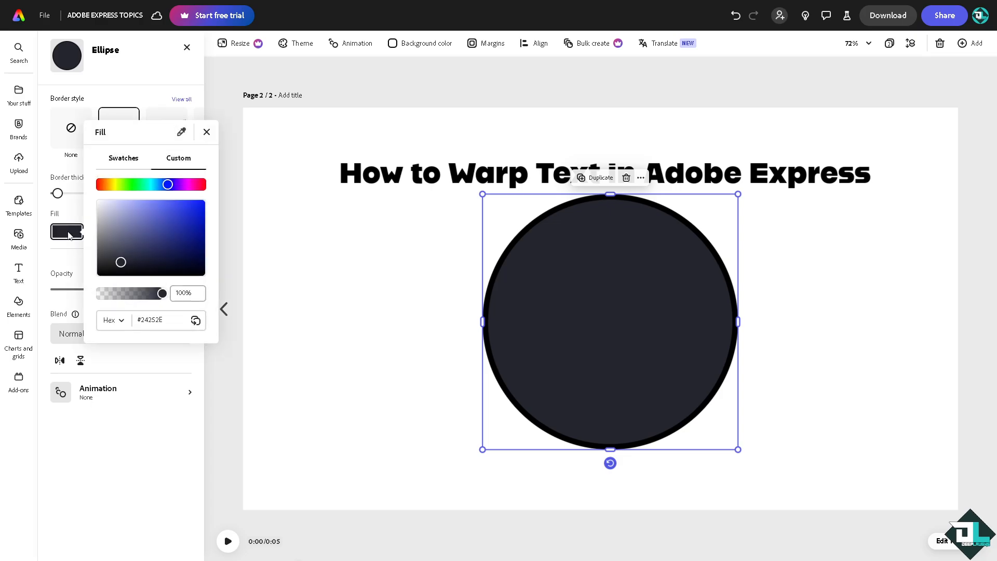
{"action": "left_click_drag", "start_coordinate": [168, 184], "coordinate": [139, 184]}
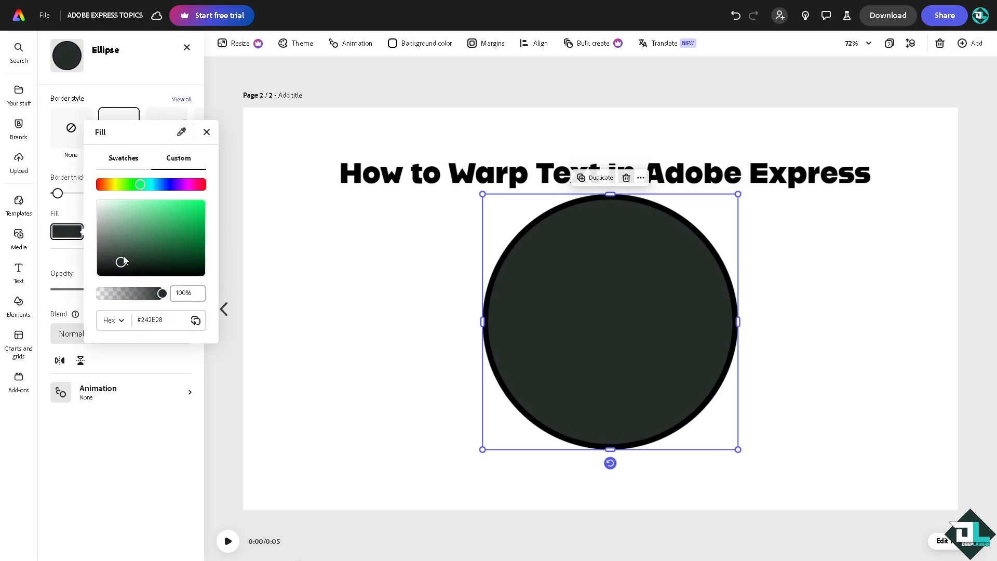
{"action": "left_click", "coordinate": [207, 132]}
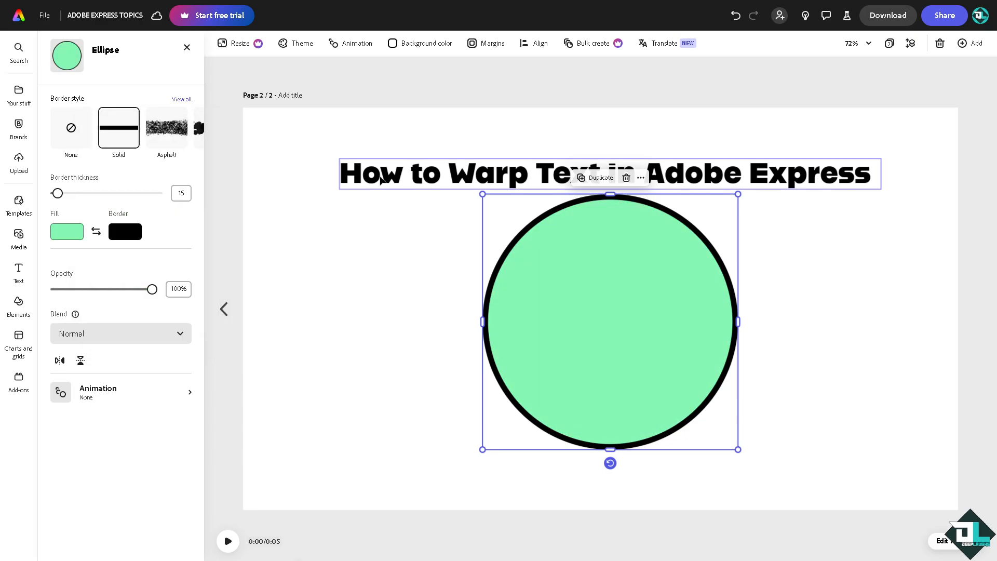
{"action": "left_click", "coordinate": [607, 173]}
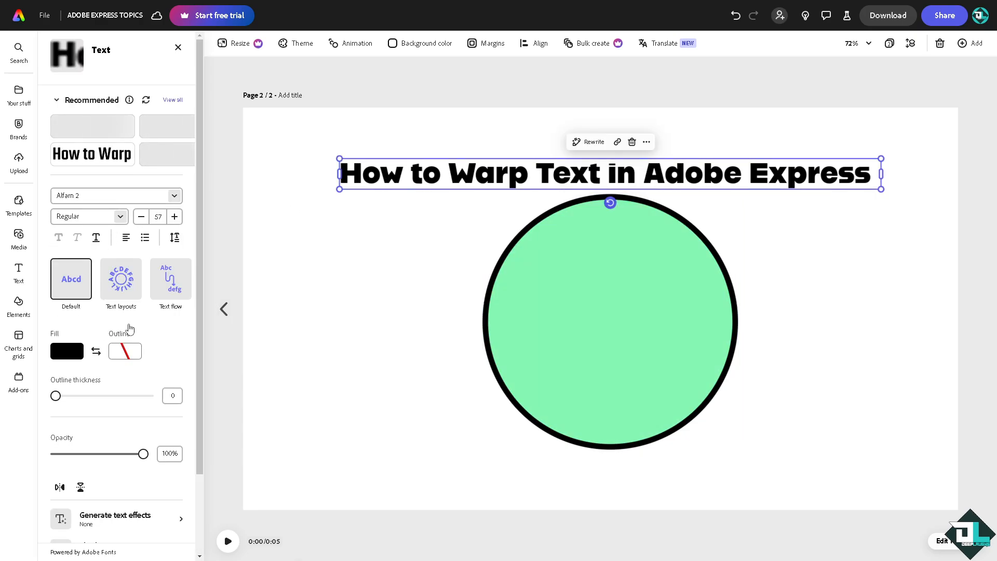
{"action": "left_click", "coordinate": [67, 350]}
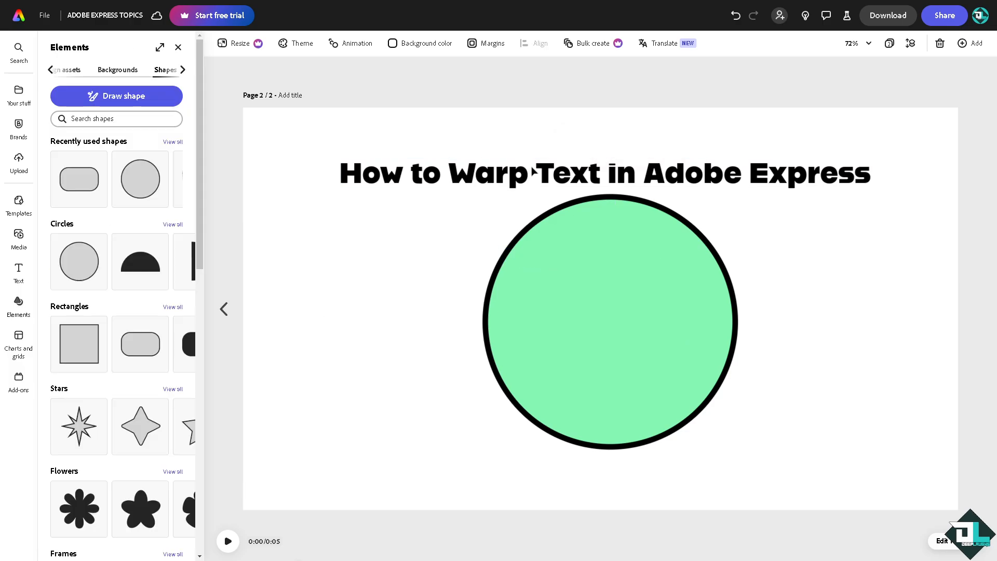
Place the title over the circle and apply the circular curved text layout.
{"action": "left_click", "coordinate": [603, 172]}
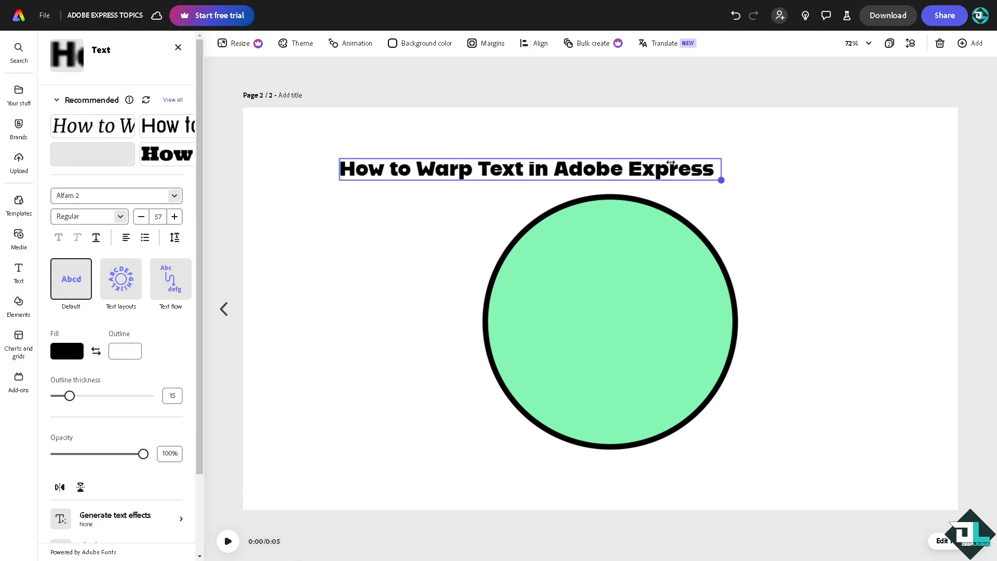
{"action": "left_click", "coordinate": [609, 321]}
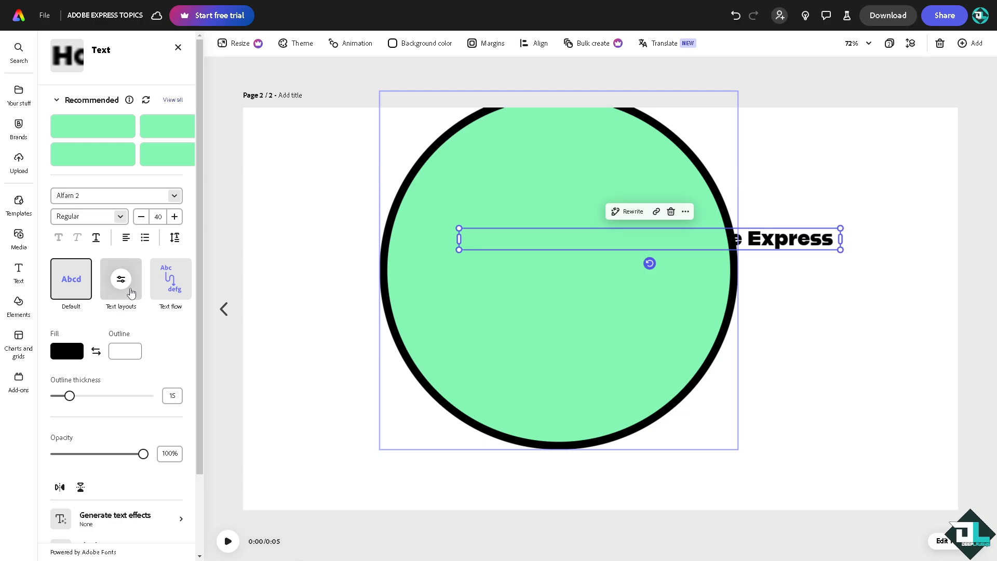
{"action": "left_click", "coordinate": [121, 279]}
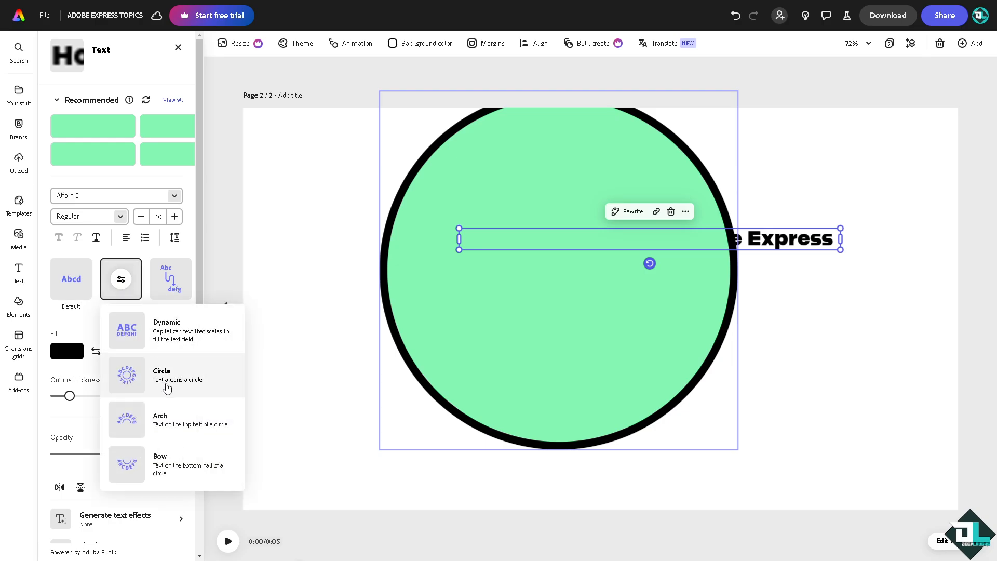
{"action": "left_click", "coordinate": [126, 375]}
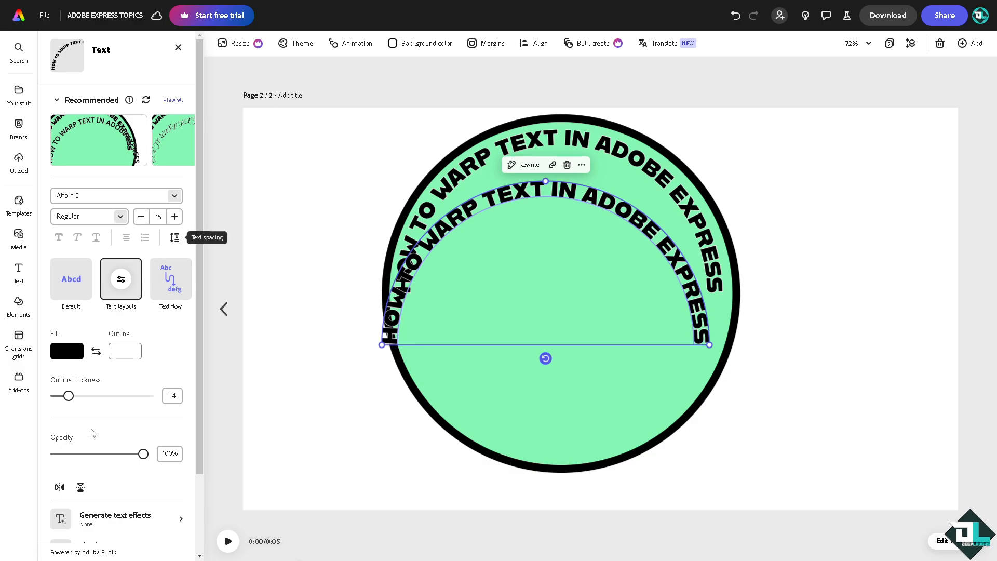
{"action": "mouse_move", "coordinate": [59, 487]}
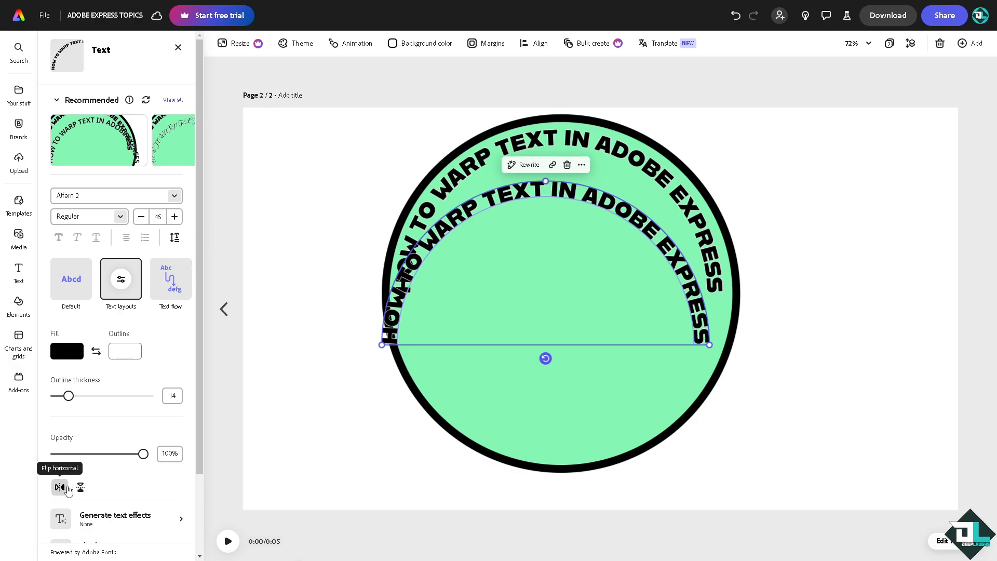
Flip the copied text arc horizontally onto the circle's bottom half.
{"action": "left_click", "coordinate": [79, 487]}
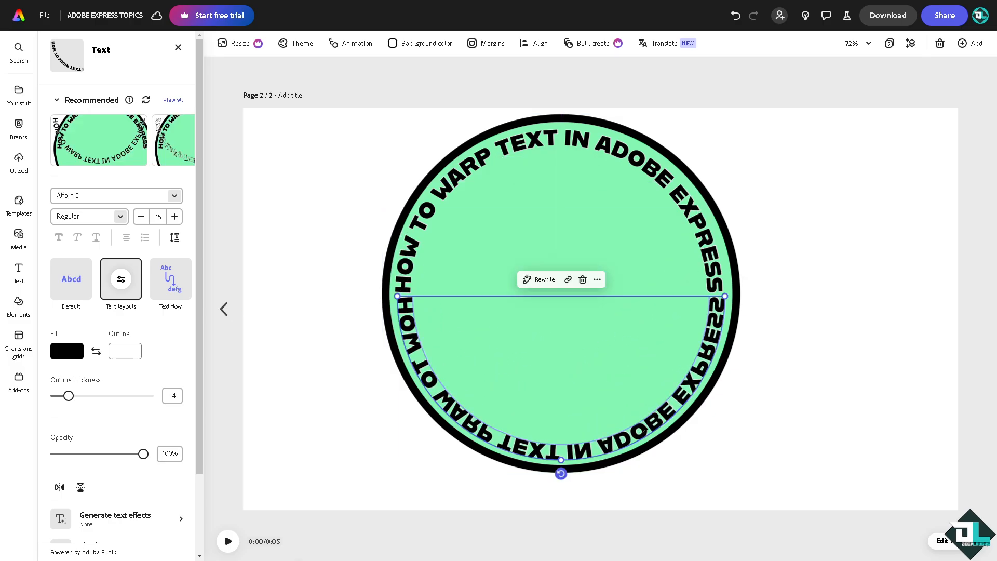
{"action": "mouse_move", "coordinate": [260, 318]}
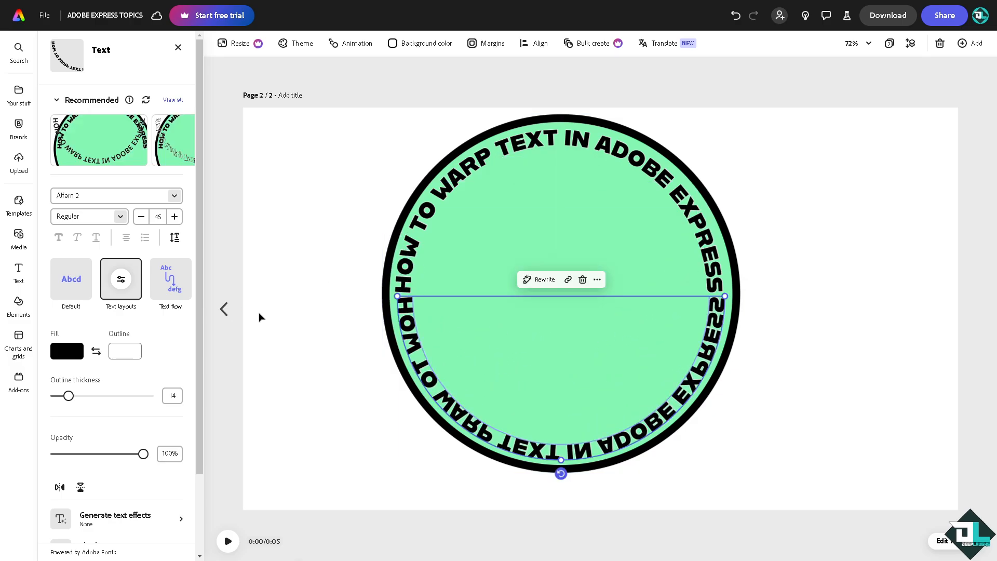
{"action": "mouse_move", "coordinate": [345, 235]}
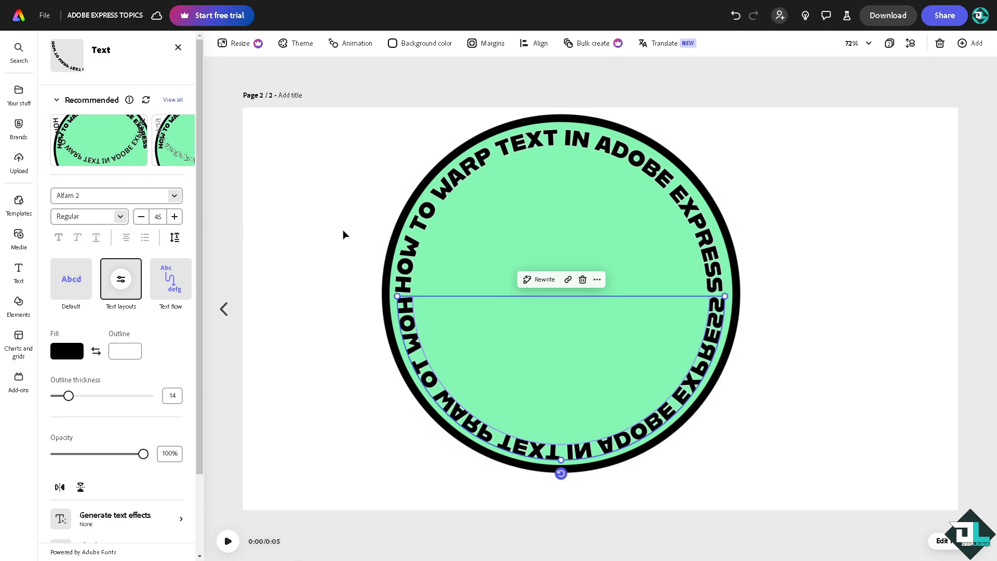
{"action": "mouse_move", "coordinate": [293, 209]}
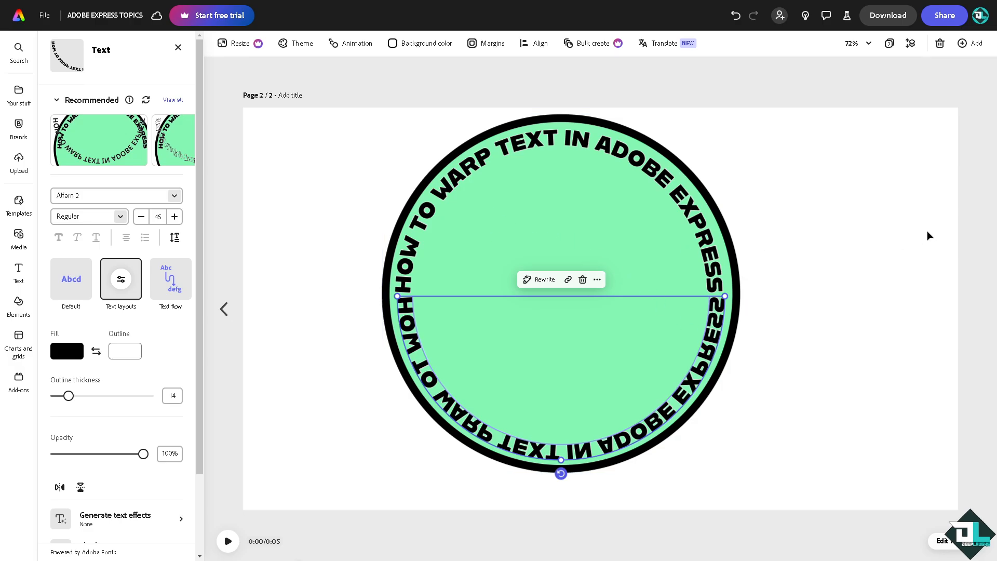
Select the circle together with its curved text and dismiss the group settings.
{"action": "left_click", "coordinate": [969, 42]}
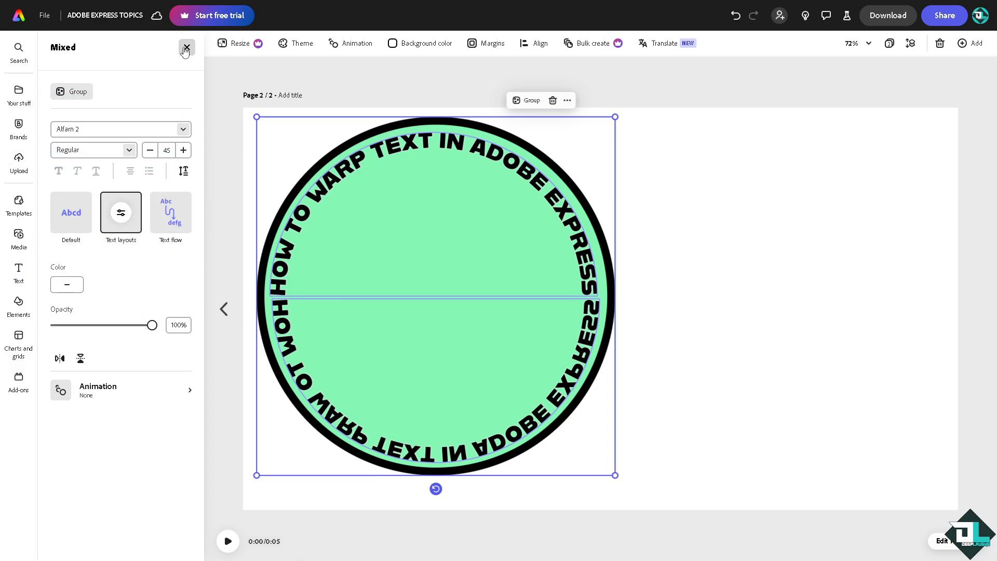
{"action": "left_click", "coordinate": [19, 305]}
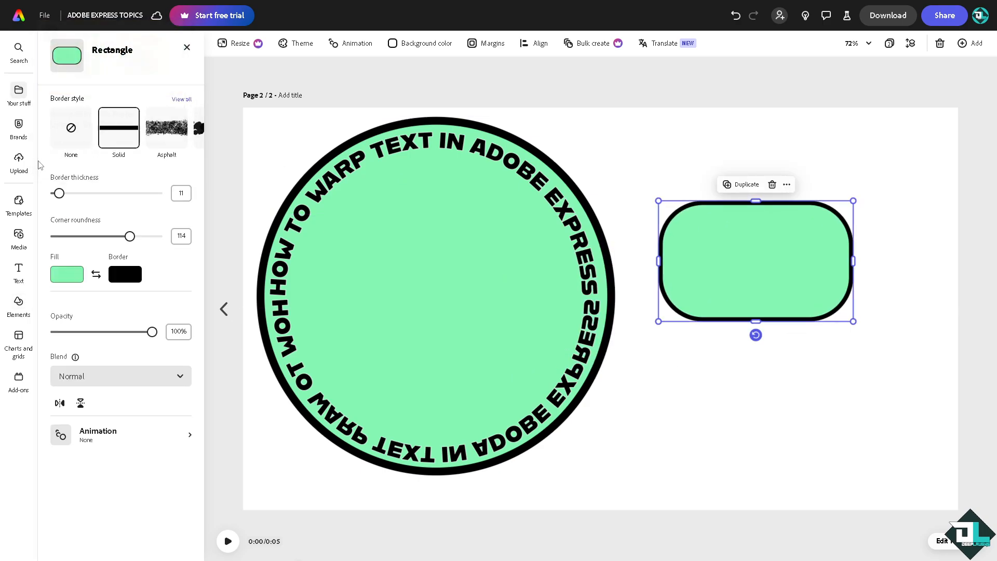
{"action": "mouse_move", "coordinate": [115, 207]}
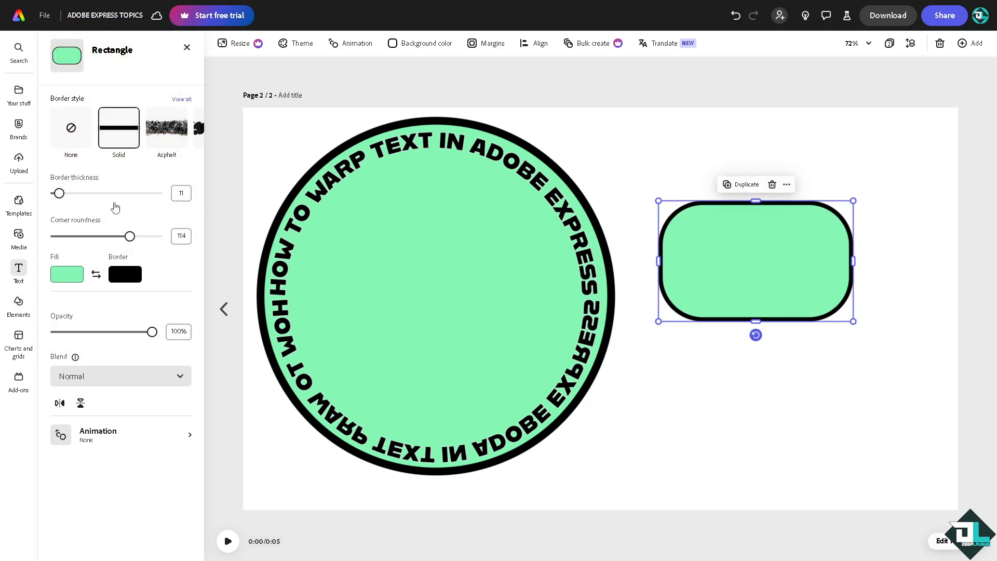
Add a new text box reading 'WARP'.
{"action": "left_click", "coordinate": [19, 273]}
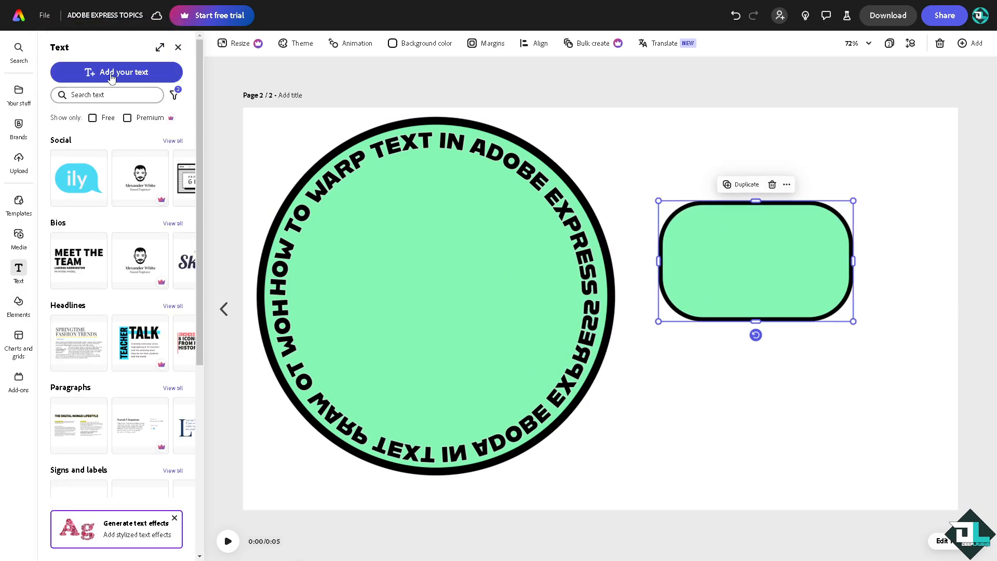
{"action": "left_click", "coordinate": [116, 72]}
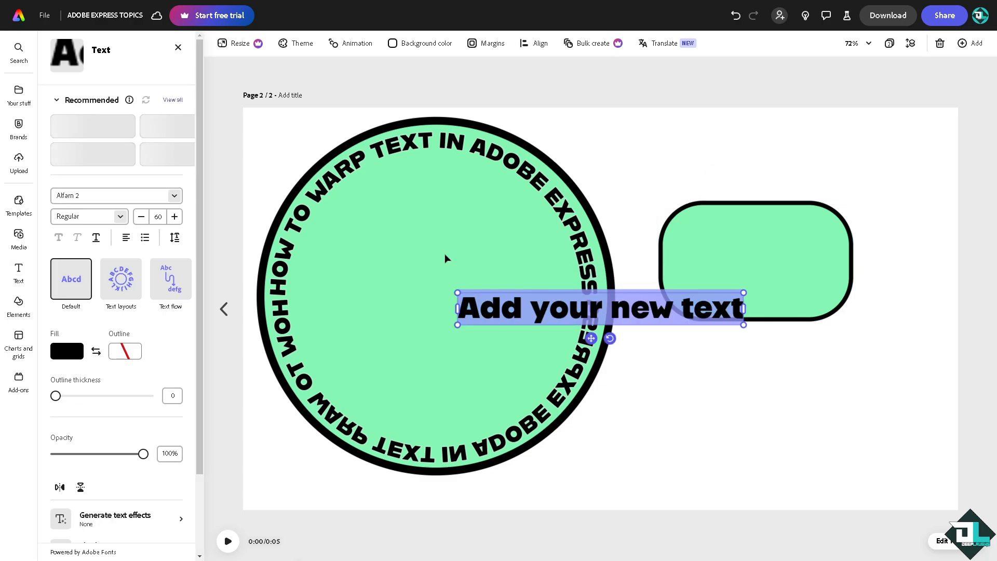
{"action": "type", "text": "WARP"}
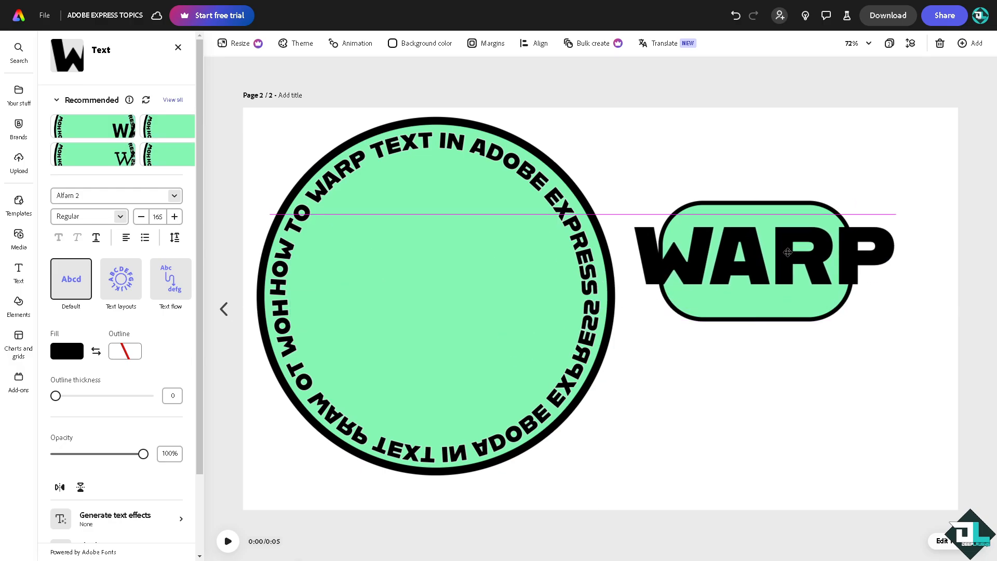
Bend the WARP text into an arch layout over the rounded rectangle.
{"action": "left_click", "coordinate": [763, 255]}
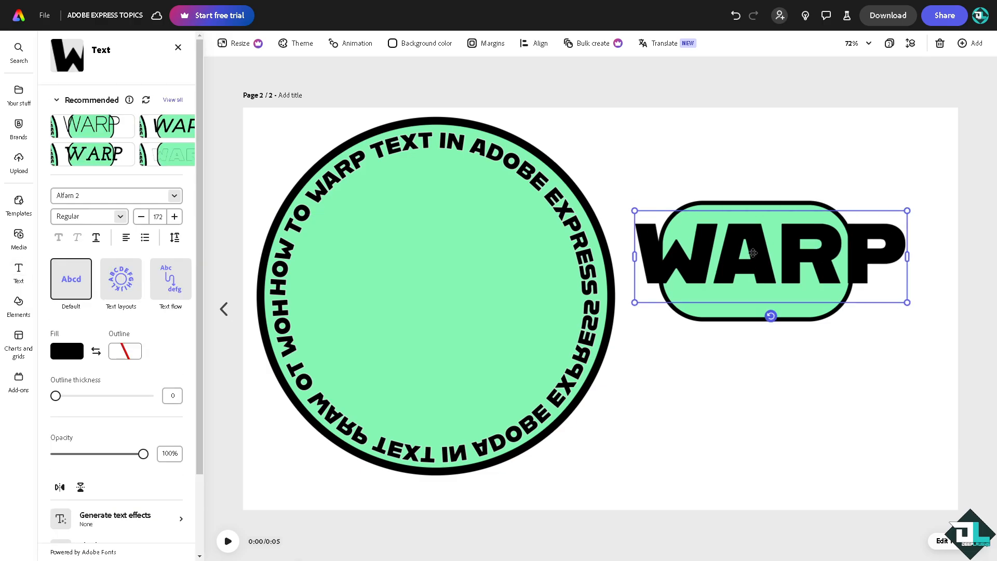
{"action": "left_click", "coordinate": [121, 278]}
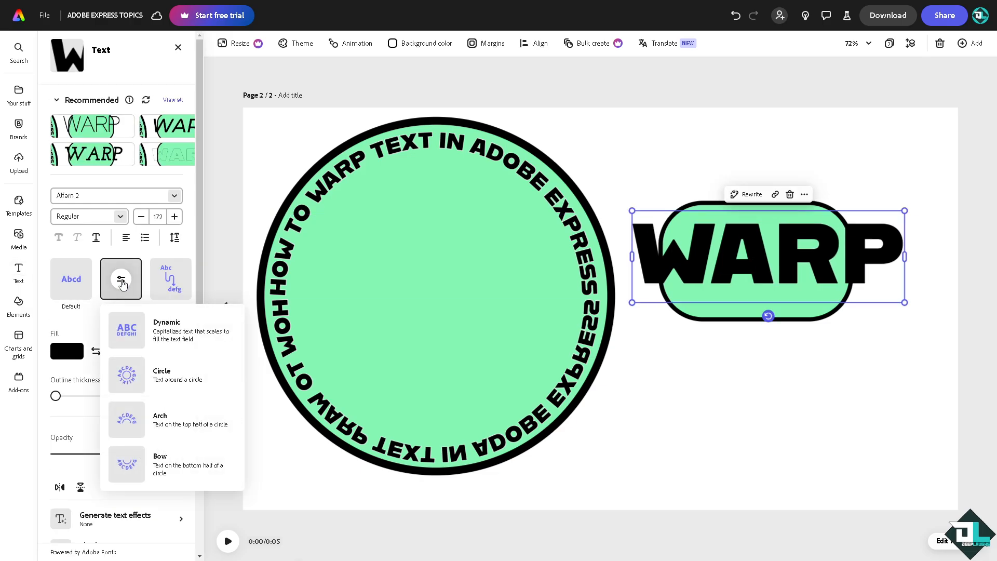
{"action": "left_click", "coordinate": [126, 464]}
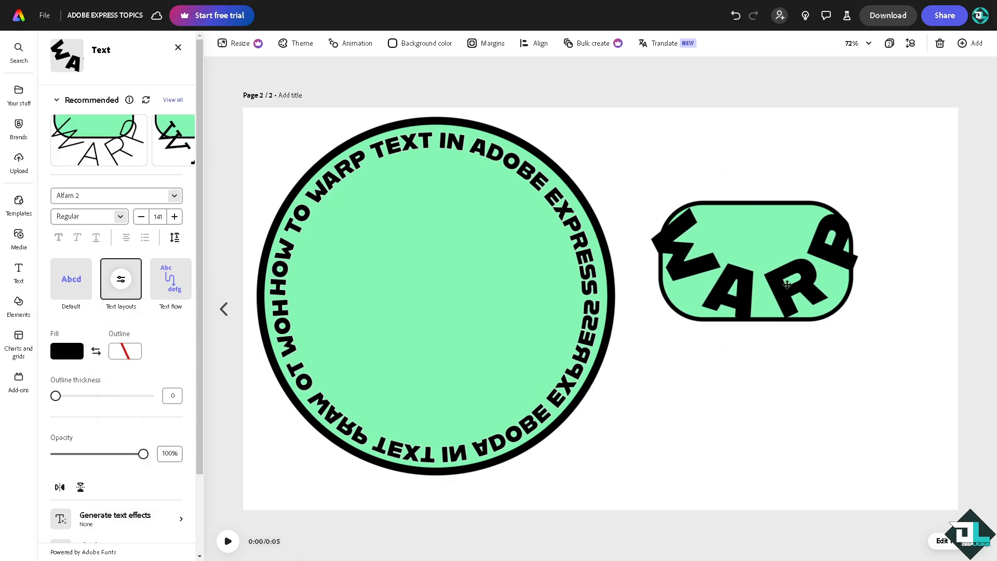
{"action": "left_click", "coordinate": [755, 264]}
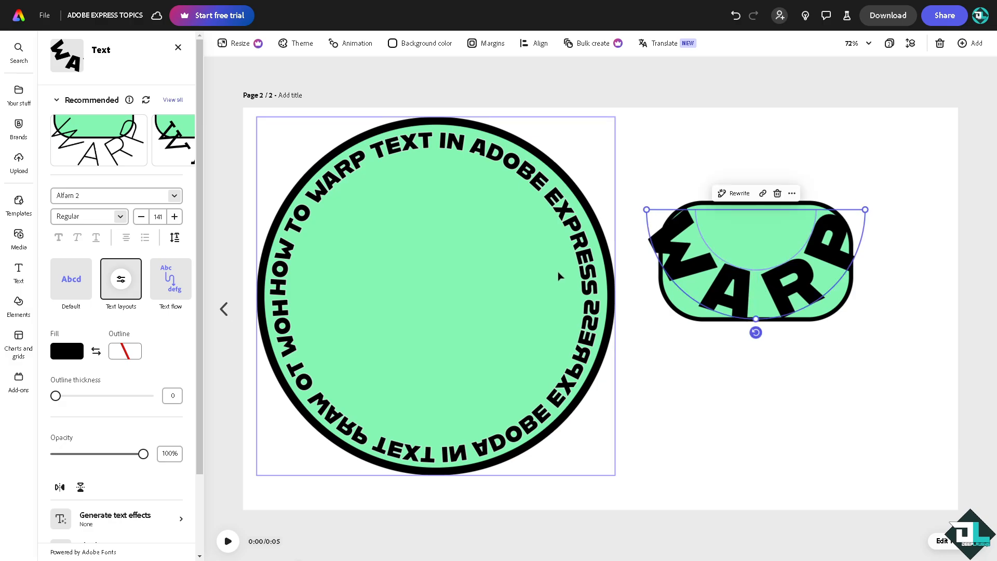